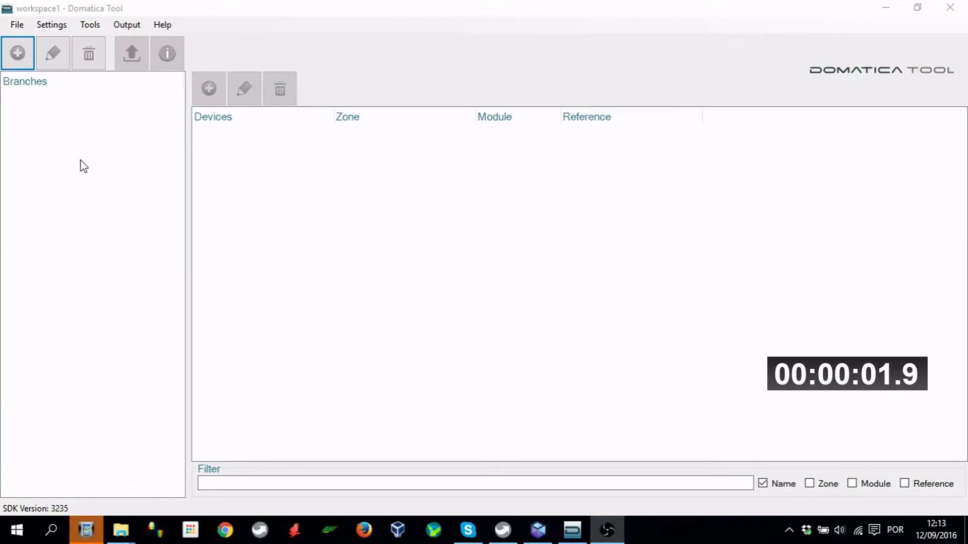
Create branch DCS with master M2M Gateway module 23100971.
click(17, 53)
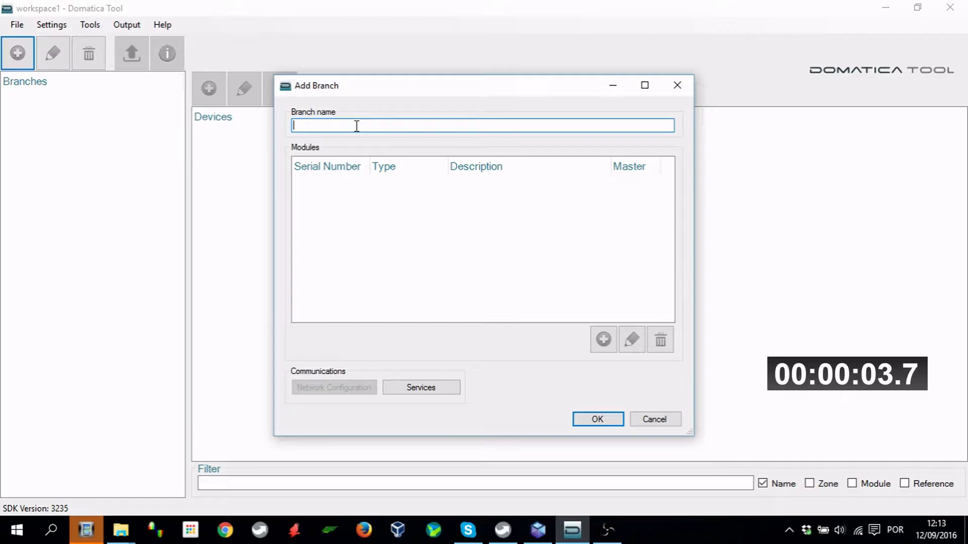
click(603, 340)
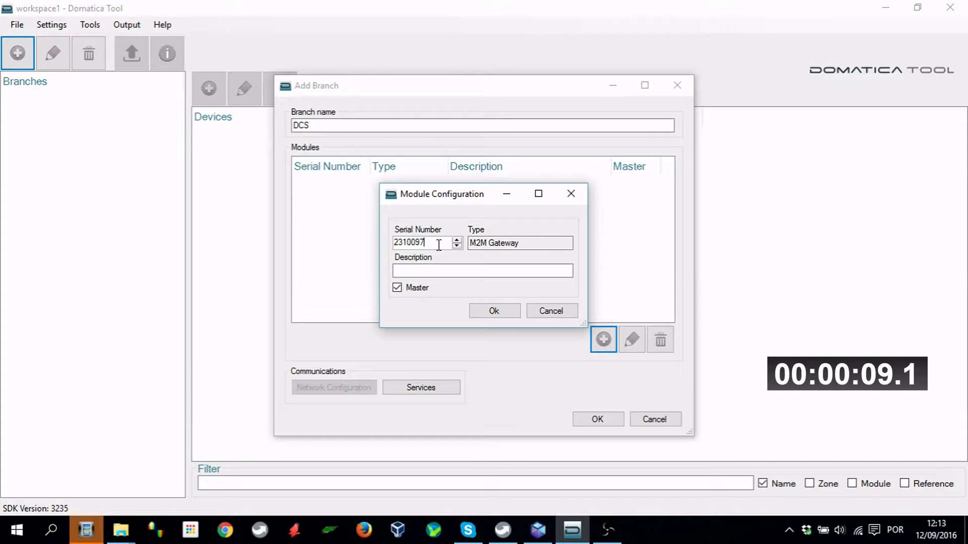
click(493, 310)
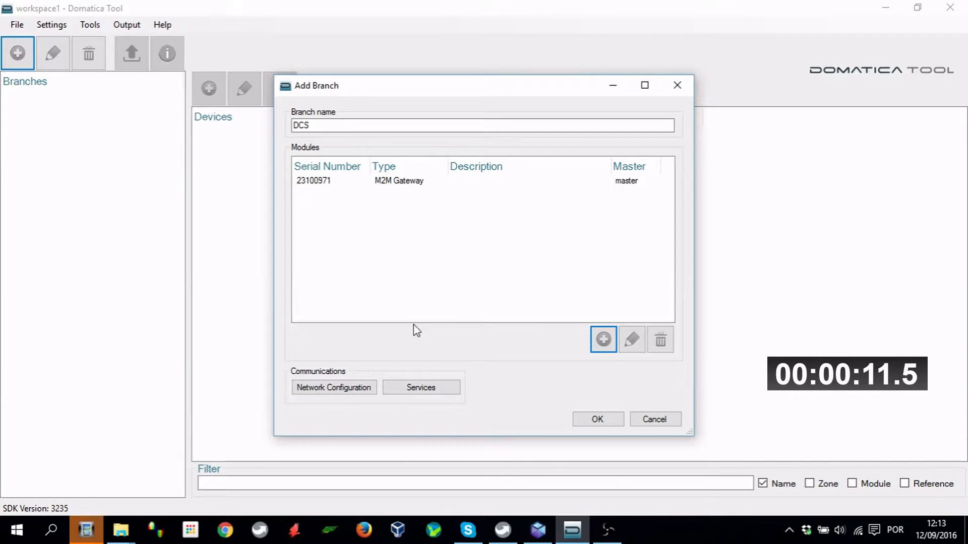
Discover the gateway's network settings, enable GPRS with APN 'internet', and confirm.
click(333, 387)
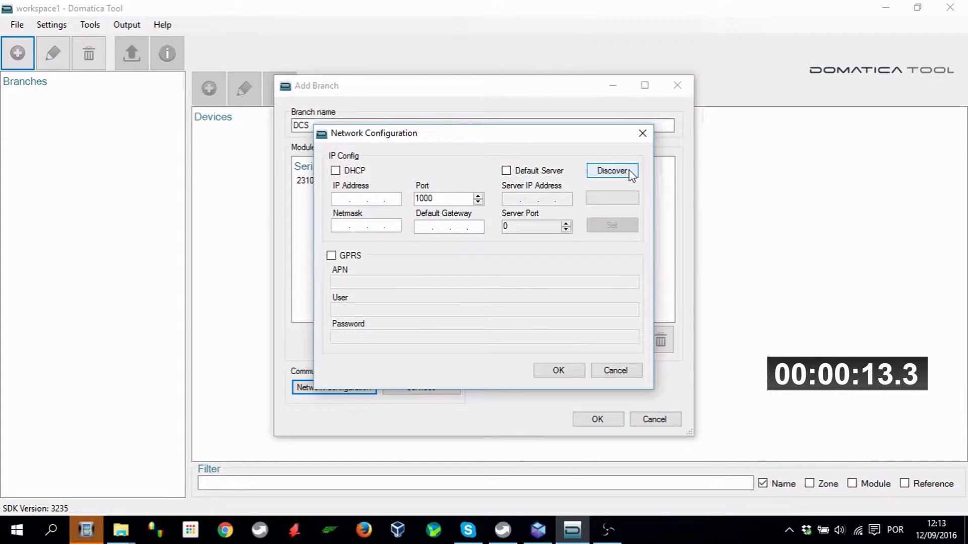
click(611, 171)
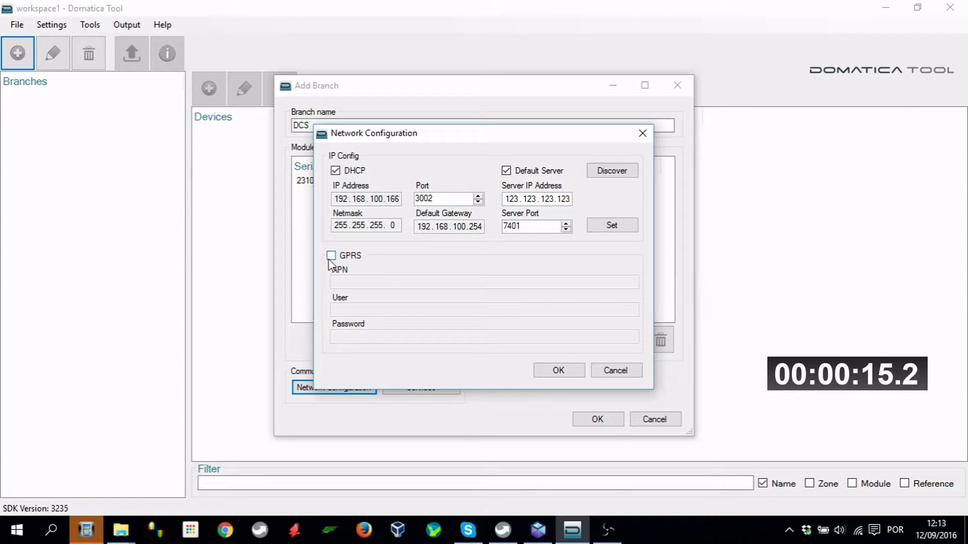
text(internet)
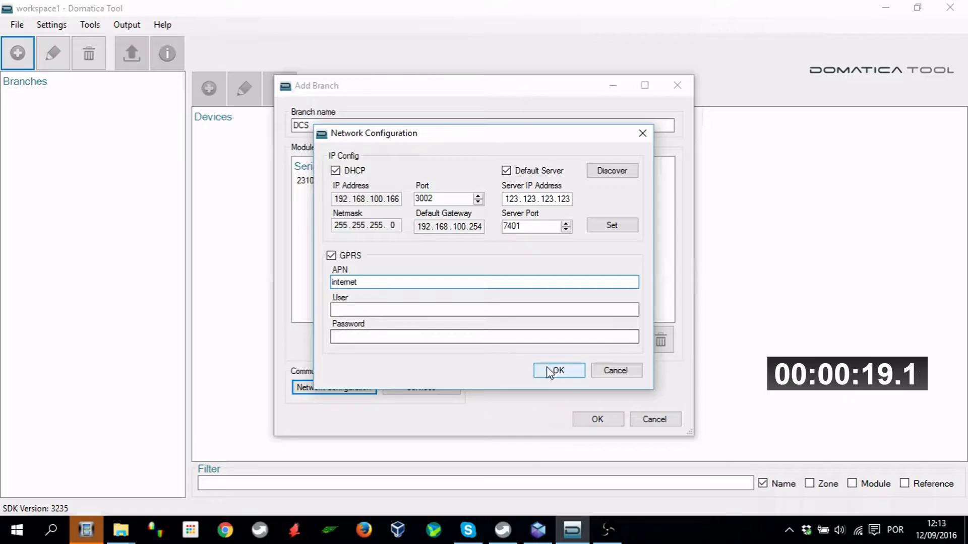
click(558, 371)
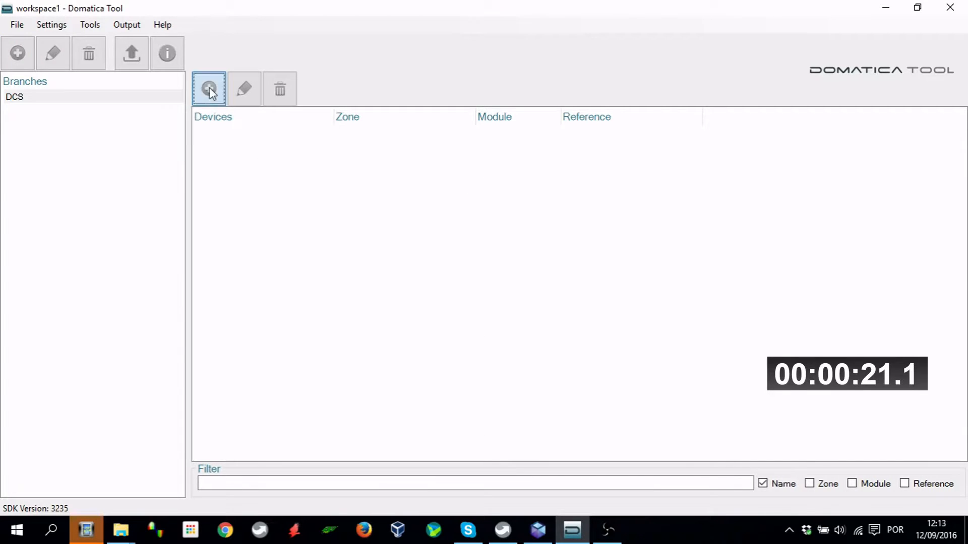
Add the ABB M2M Modbus device with its first three voltage registers unchecked.
click(208, 88)
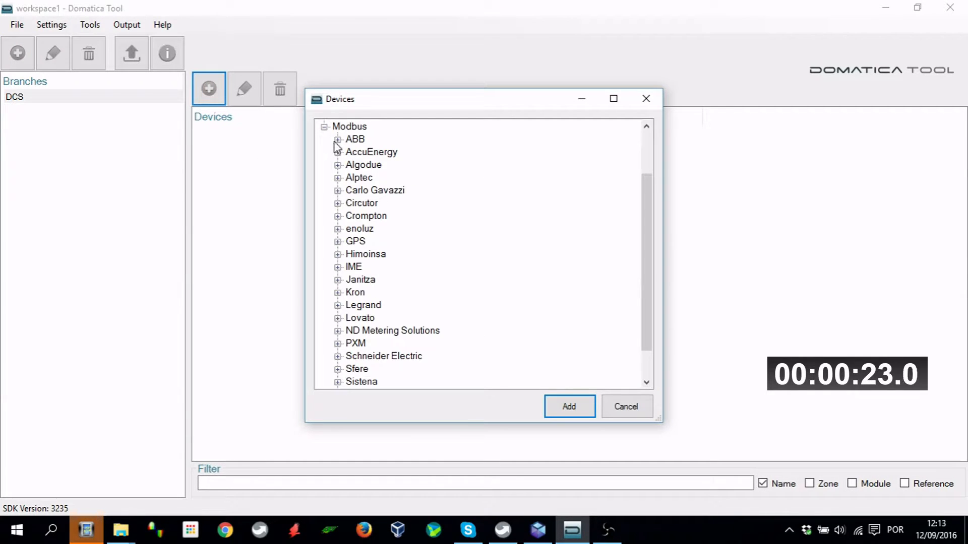
click(338, 139)
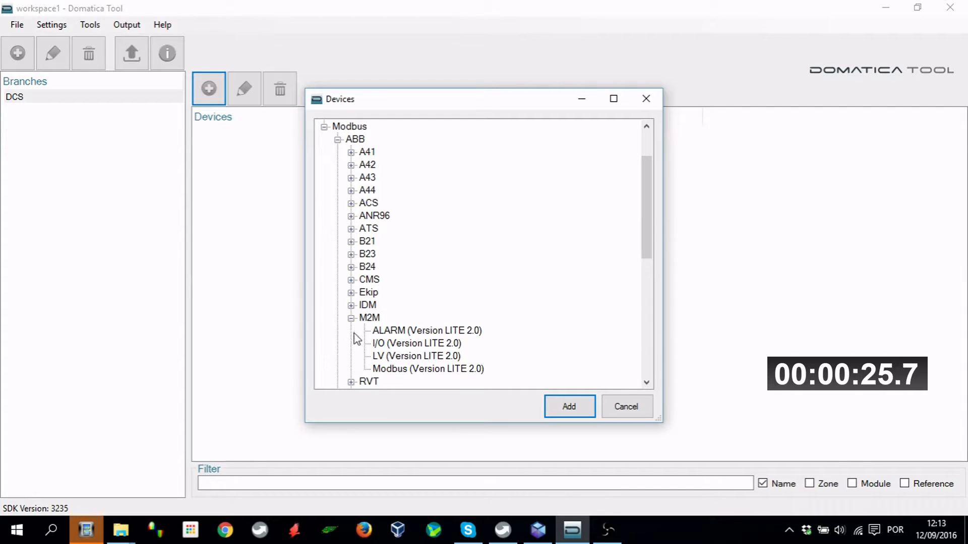
click(568, 407)
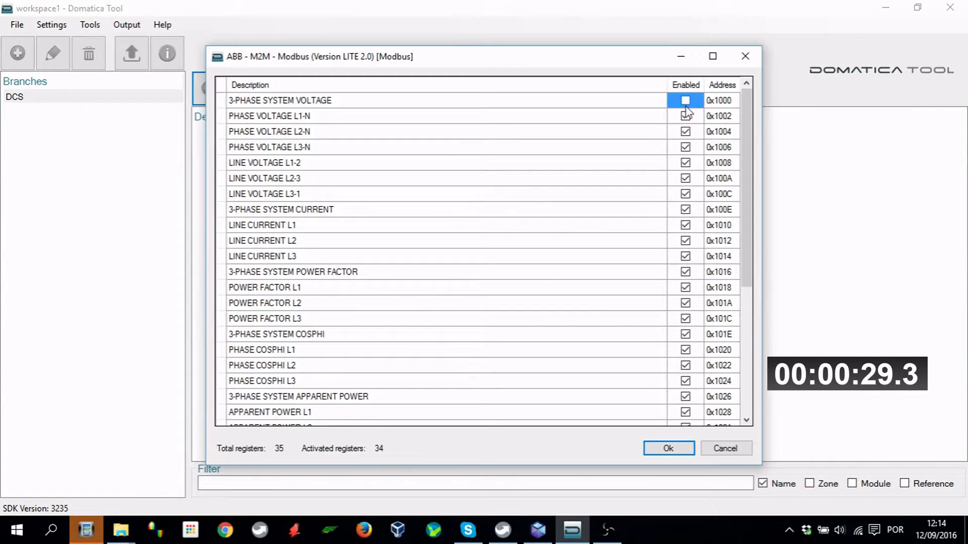
click(685, 132)
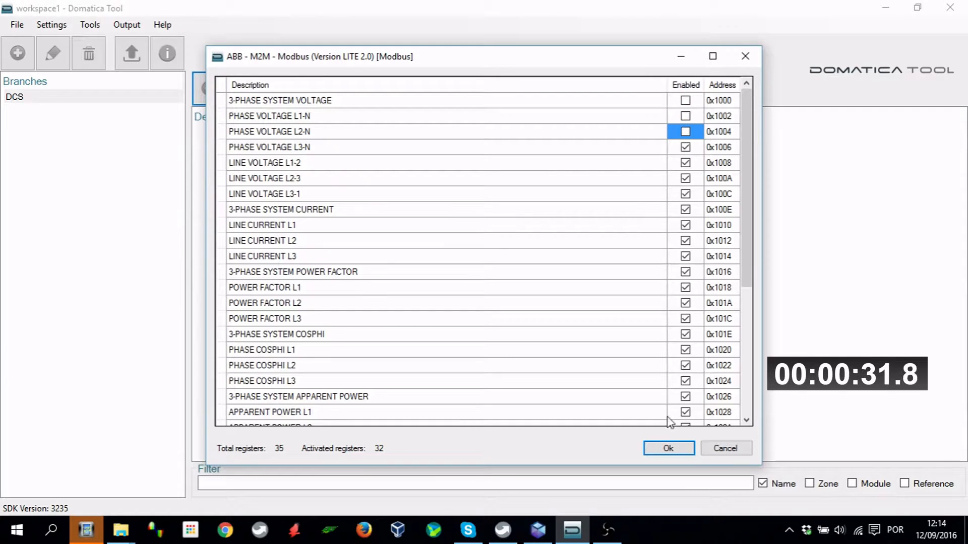
click(668, 448)
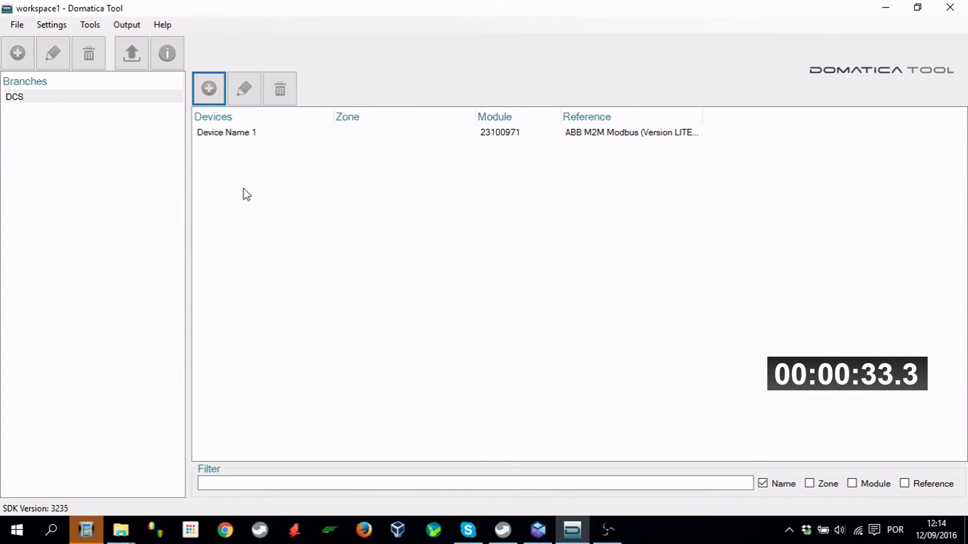
Deploy via Local Network to gateway 192.168.100.166, selecting Device Name 1.
click(130, 53)
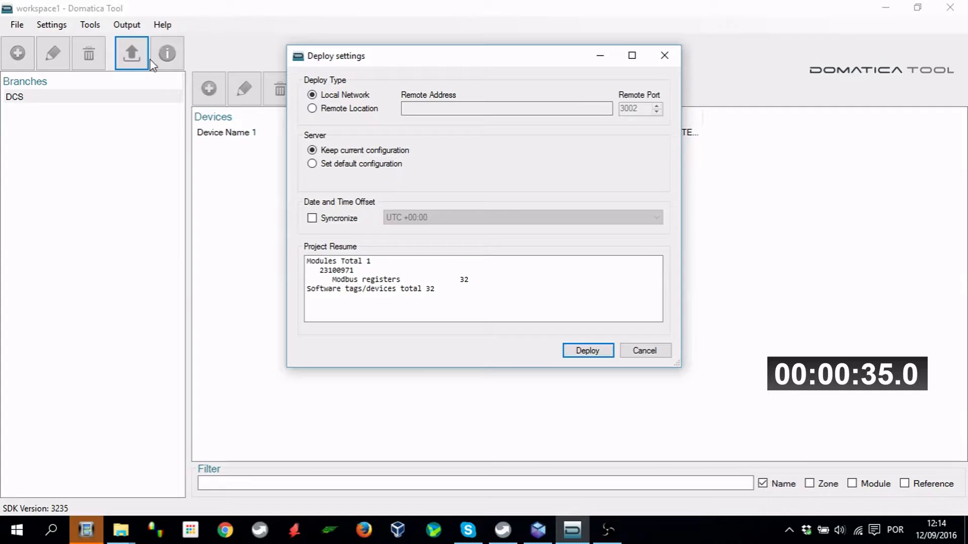
click(312, 108)
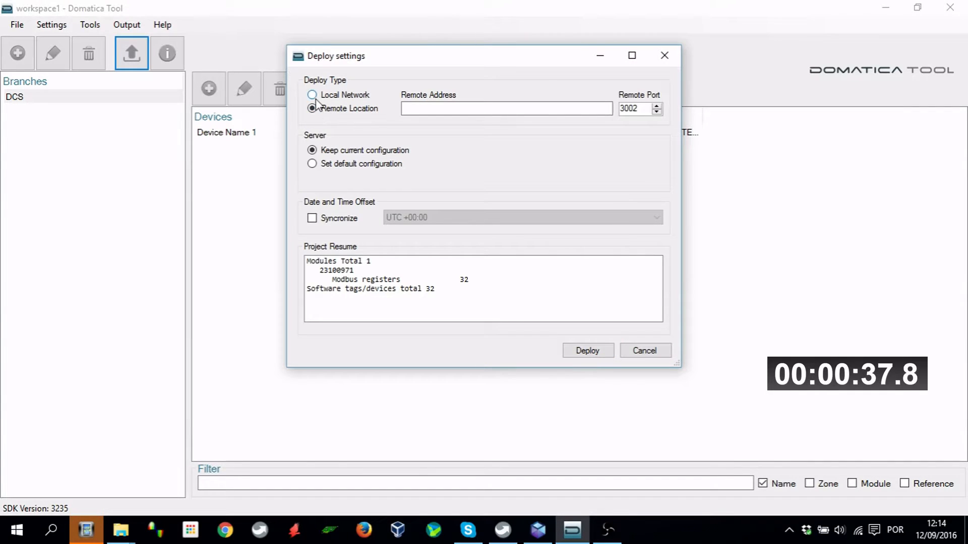
click(312, 95)
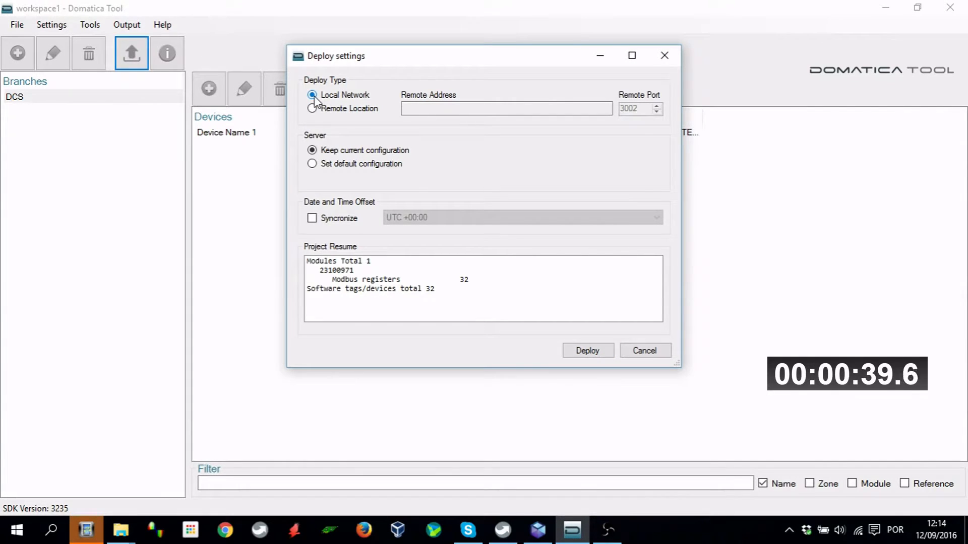
click(586, 350)
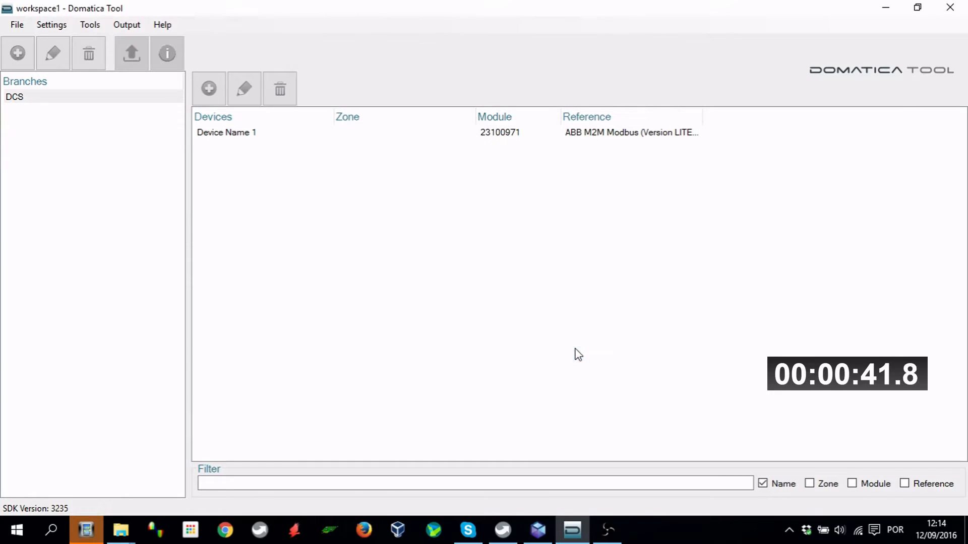
click(226, 133)
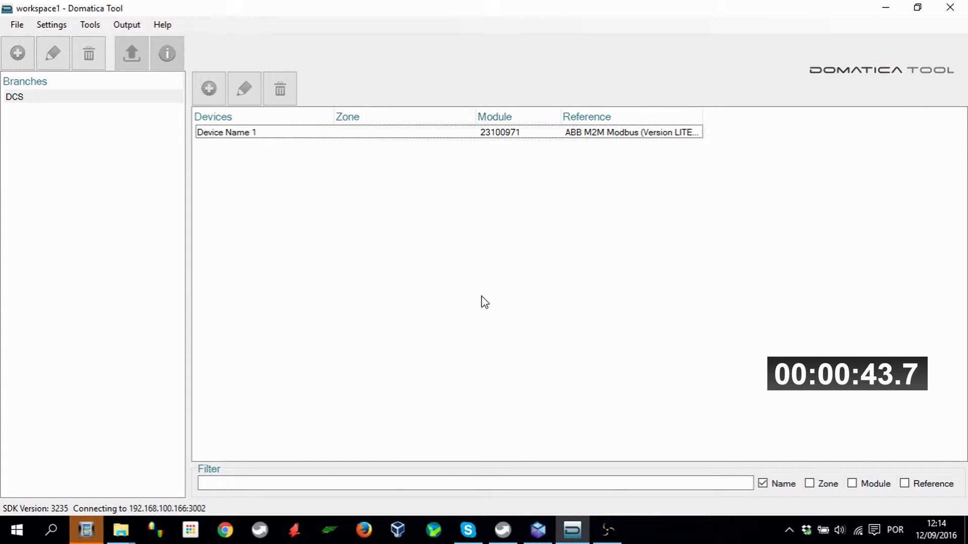